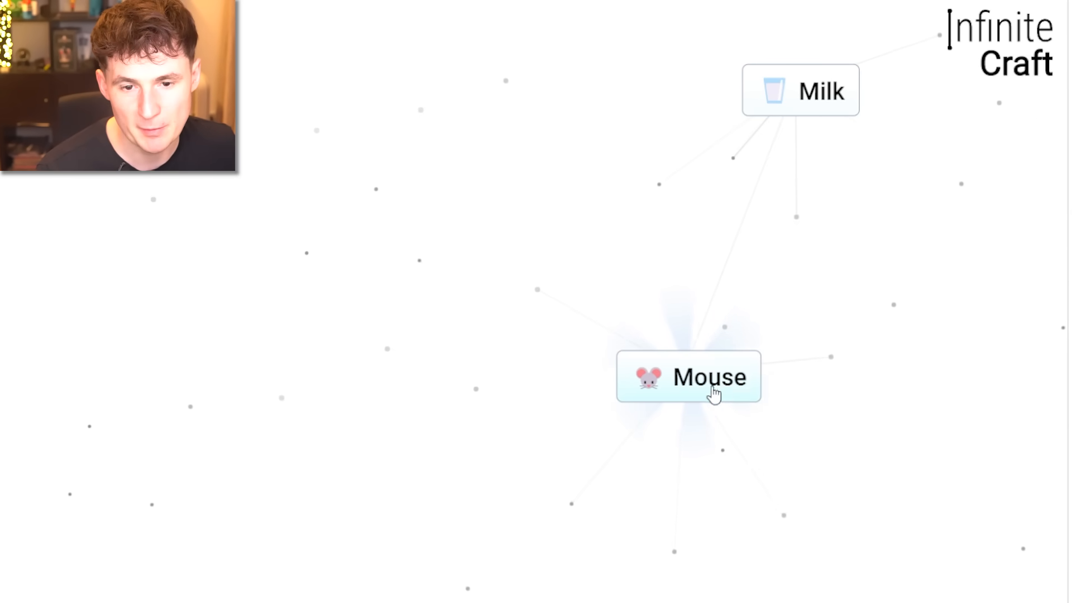
# - Combine two elements to craft Mouse, placing it below Milk
pyautogui.click(688, 377)
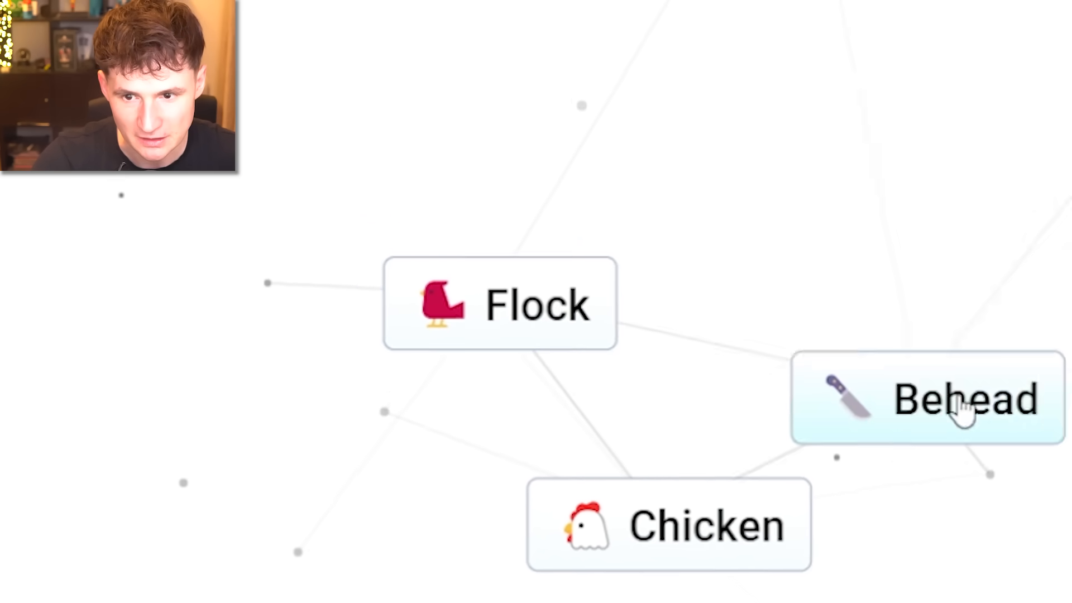
# - Drop Behead onto Flock to create Lamb next to Chicken
pyautogui.click(966, 400)
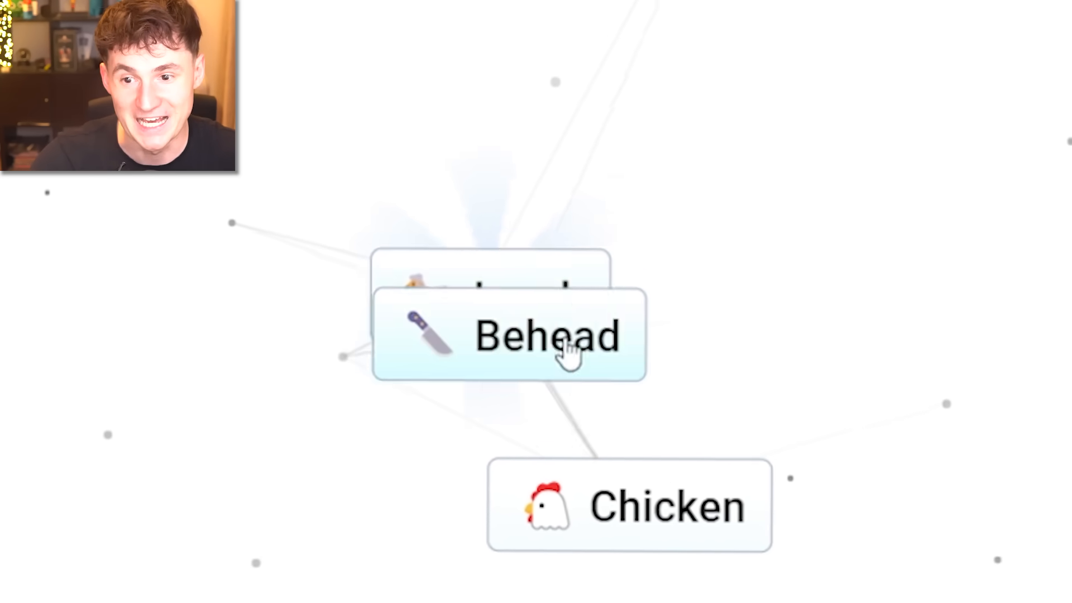
pyautogui.click(548, 336)
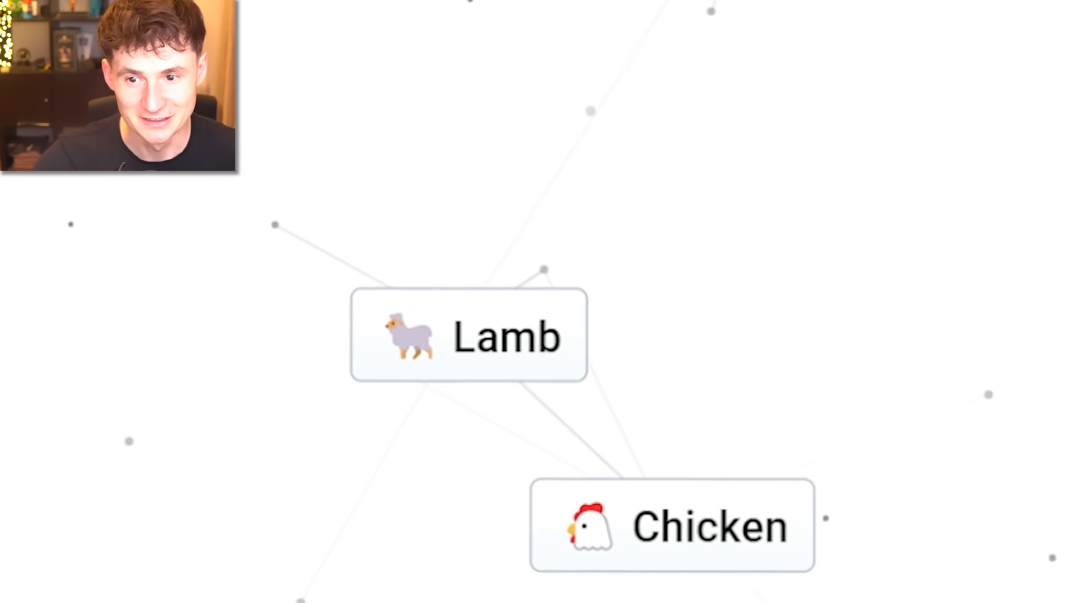